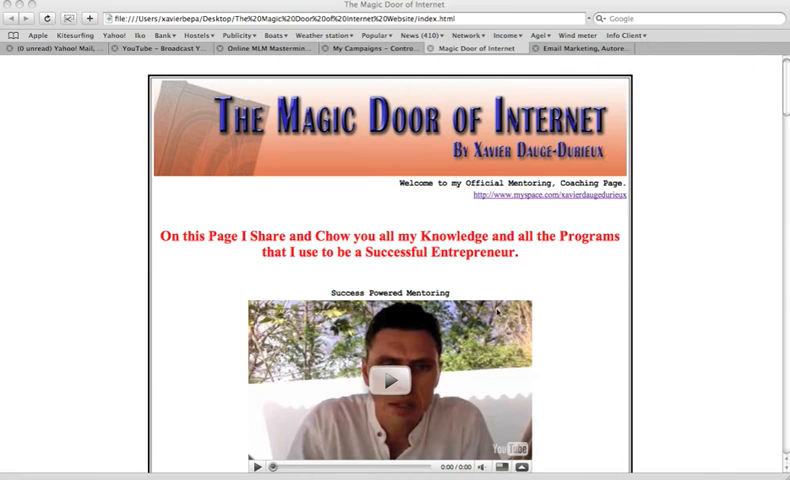
- Scroll down the Magic Door of Internet page to the Auto Responder section recommending GetResponse
scroll(down, 3)
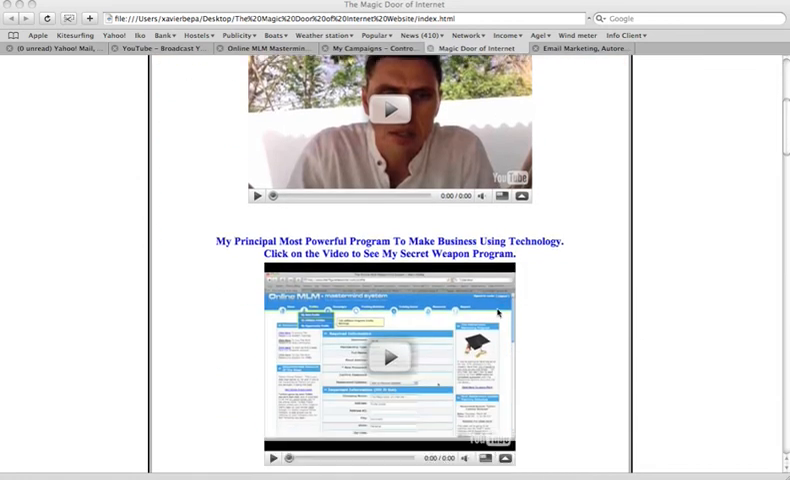
scroll(down, 3)
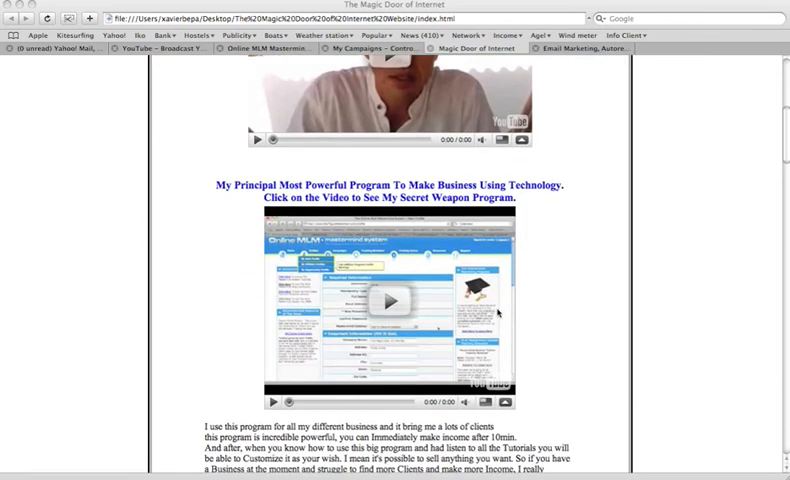
scroll(down, 3)
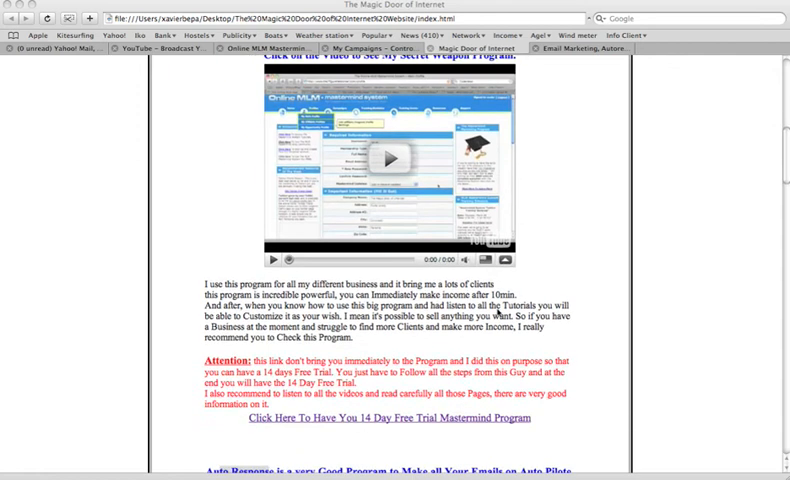
scroll(down, 3)
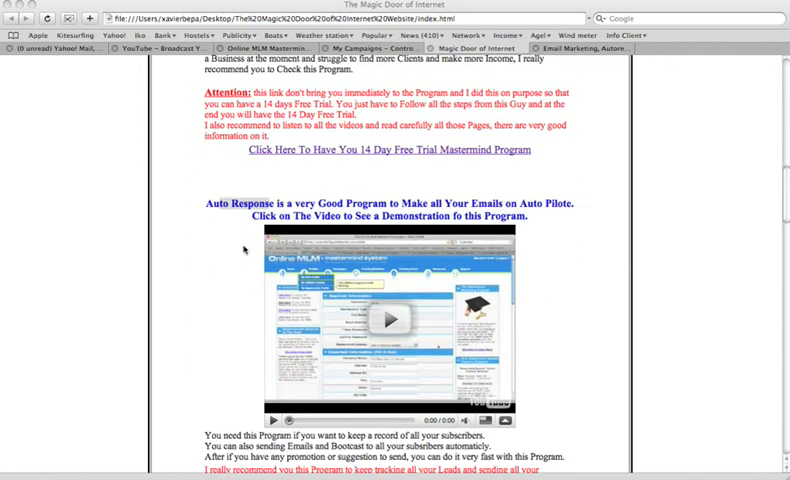
mouse_move(360, 232)
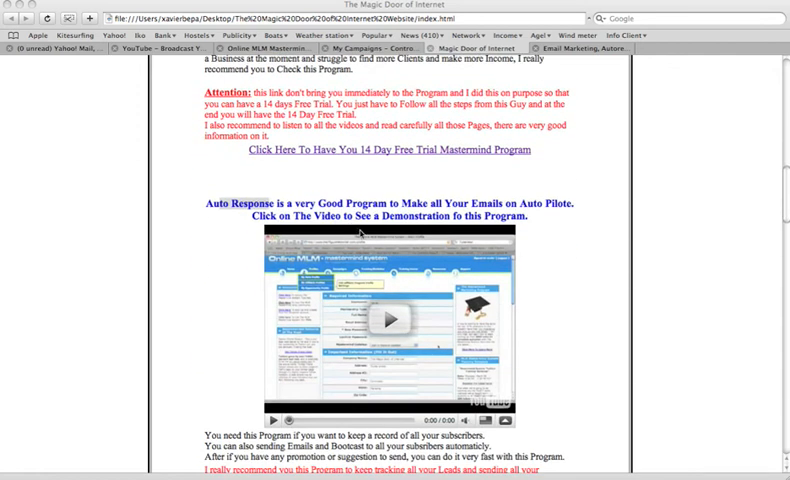
scroll(down, 3)
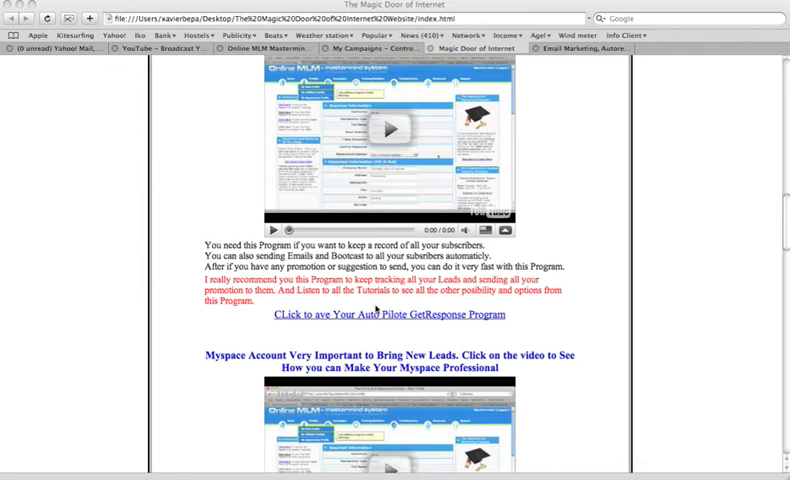
mouse_move(348, 336)
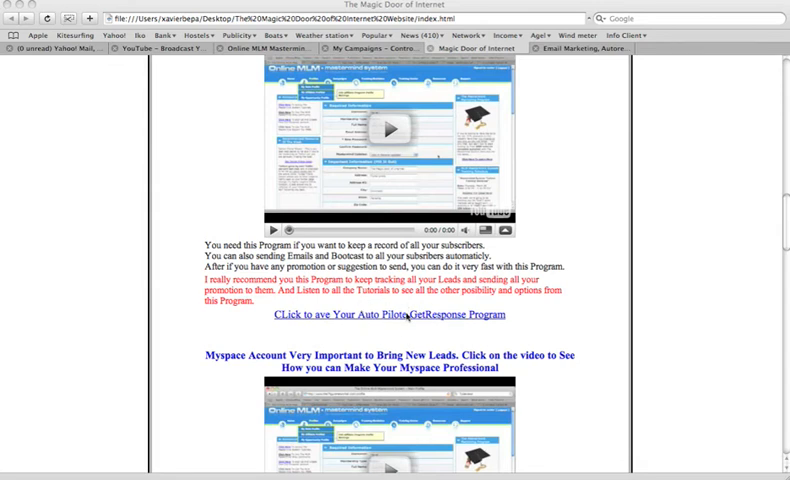
mouse_move(560, 100)
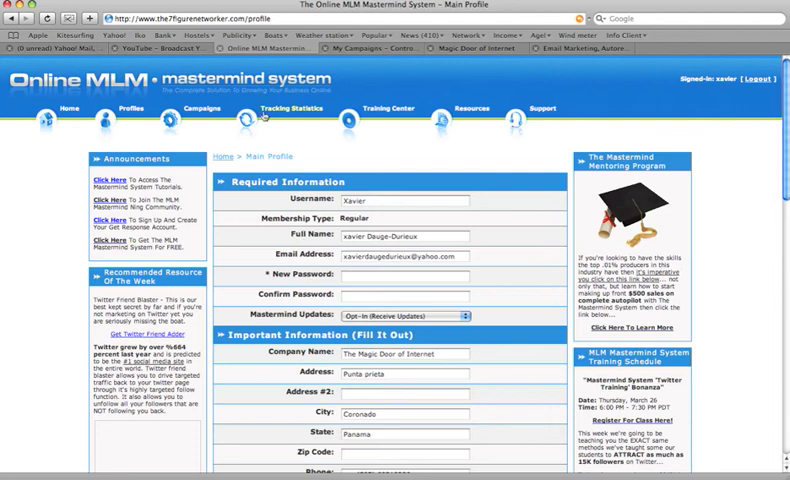
- Edit the Default Mastermind Funnel under Regular Campaigns, then switch to the GetResponse campaigns page
click(188, 108)
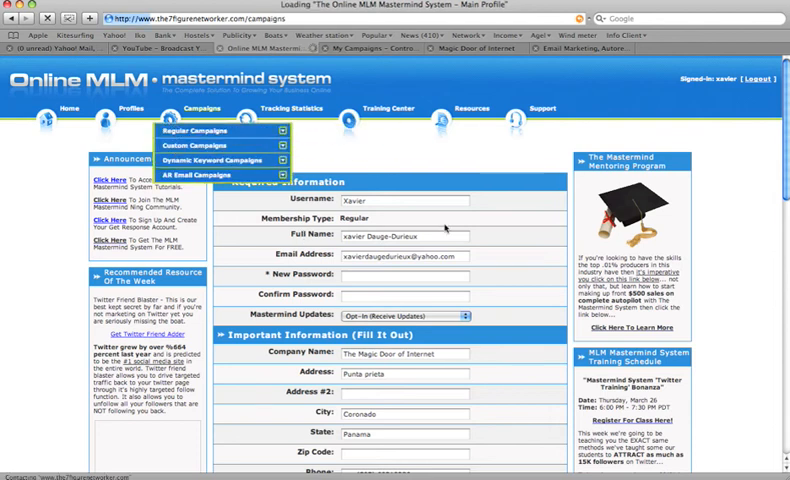
click(202, 130)
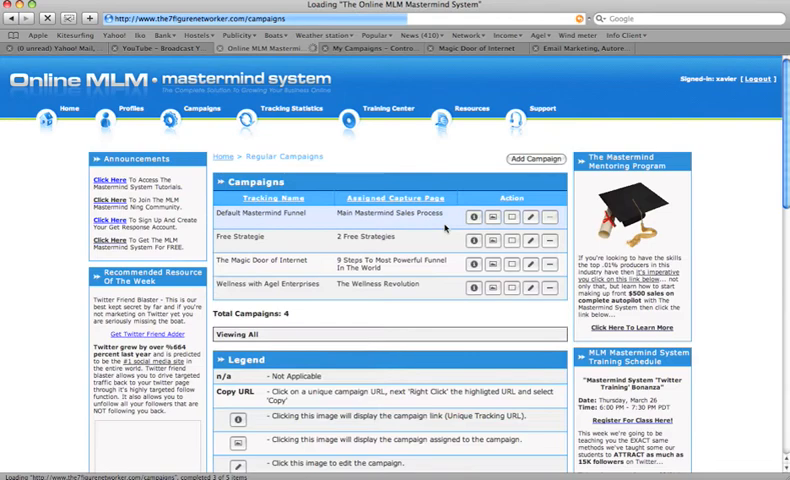
click(524, 214)
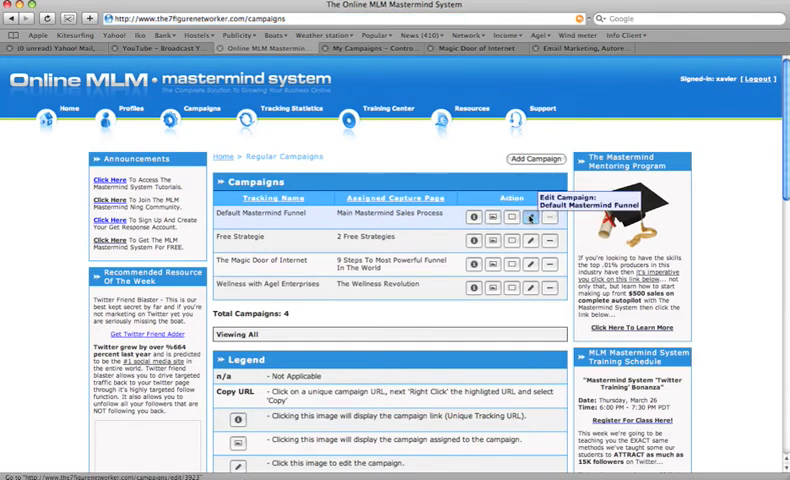
click(526, 212)
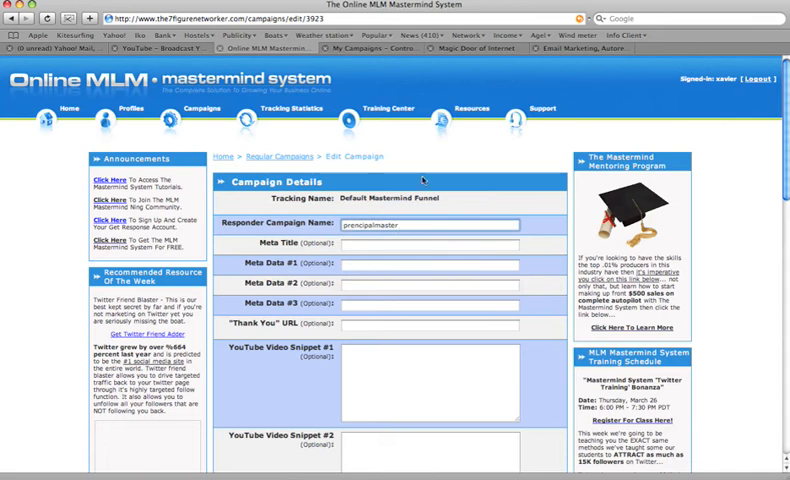
click(470, 108)
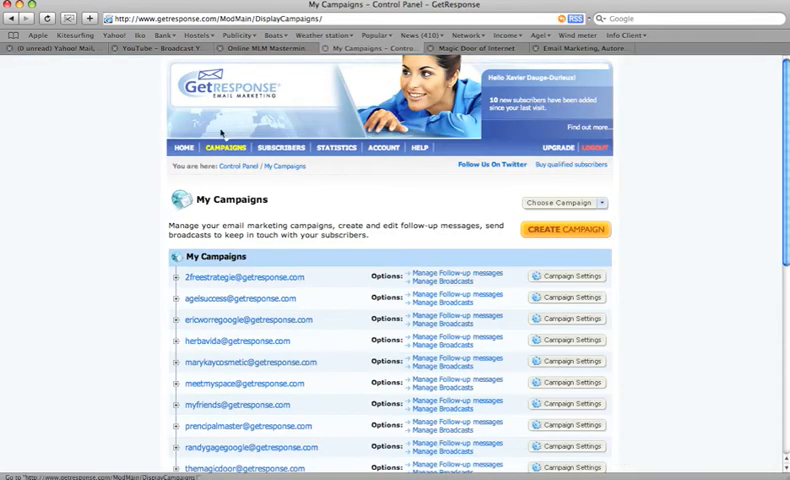
scroll(down, 3)
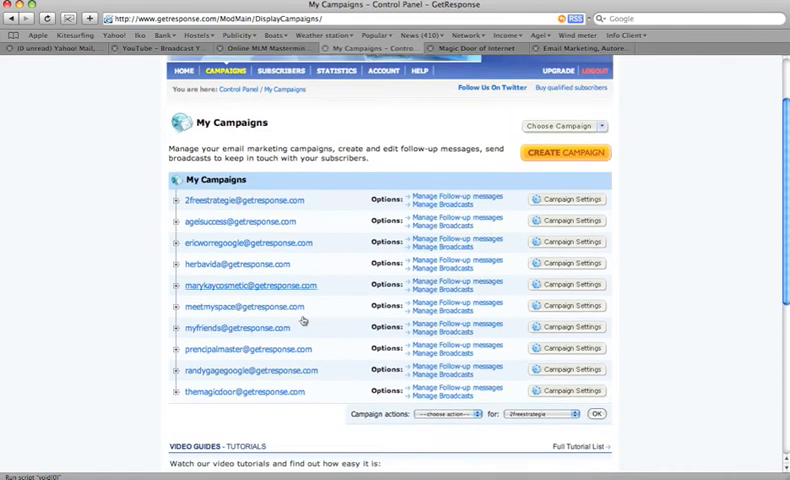
scroll(down, 3)
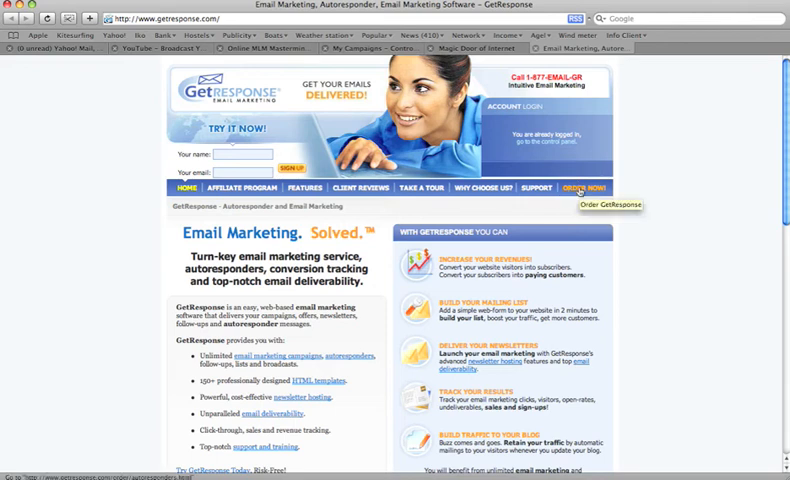
- Go from the GetResponse home page to the secure order form via Order GetResponse
click(586, 188)
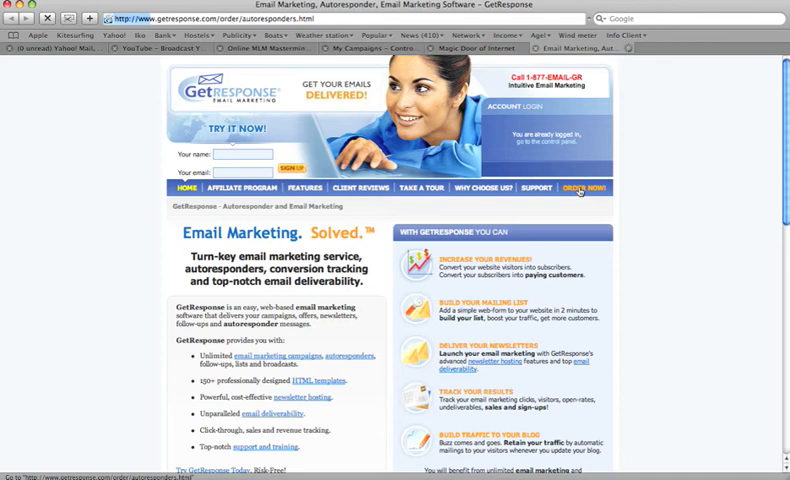
click(582, 188)
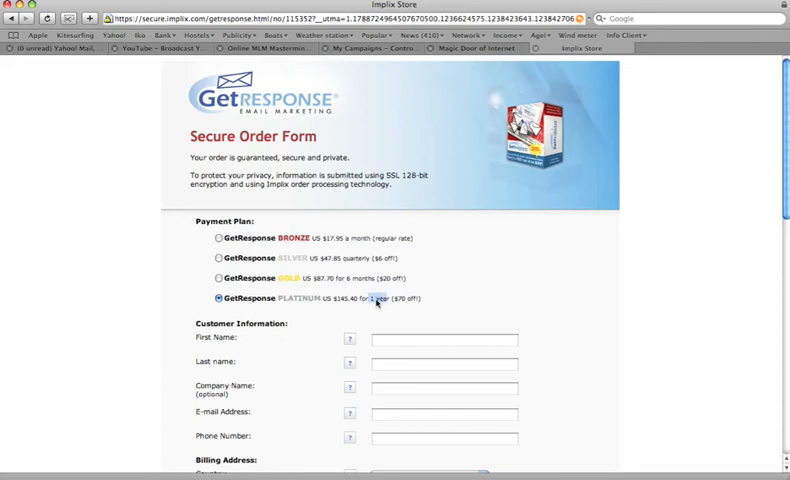
mouse_move(408, 322)
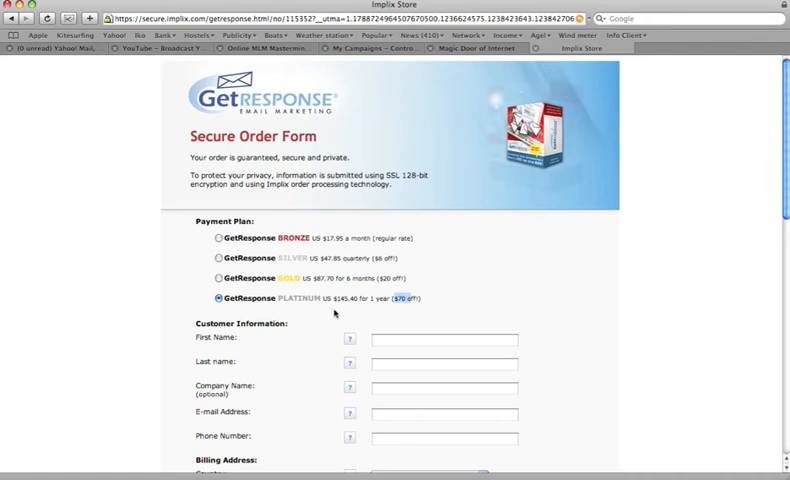
mouse_move(432, 356)
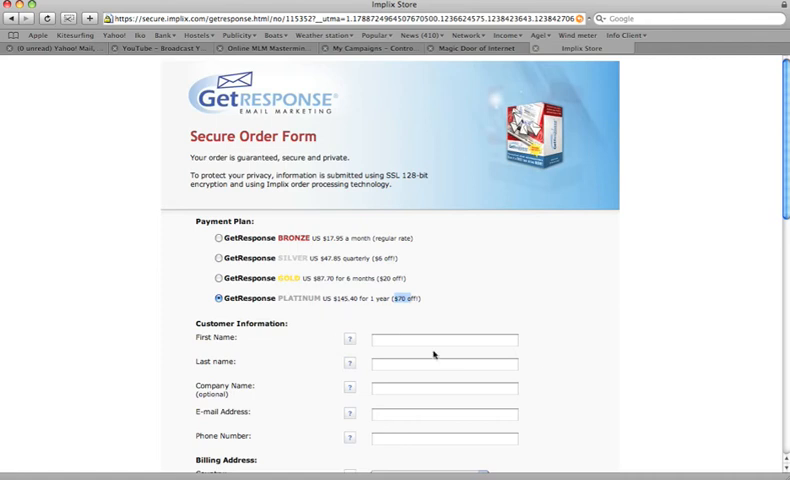
- Scroll through the order form's plans, billing, payment and terms sections
scroll(down, 3)
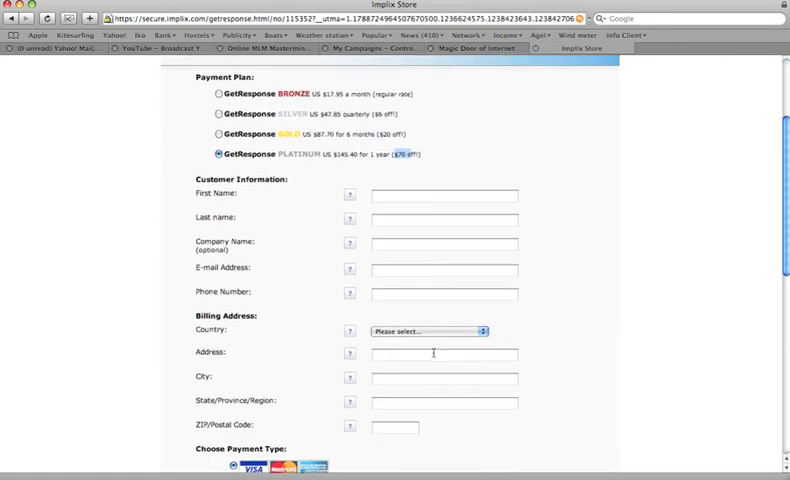
scroll(down, 3)
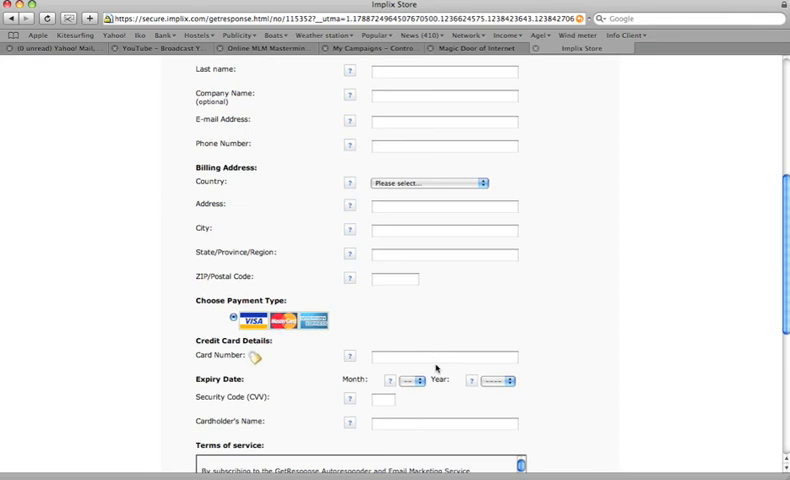
scroll(down, 3)
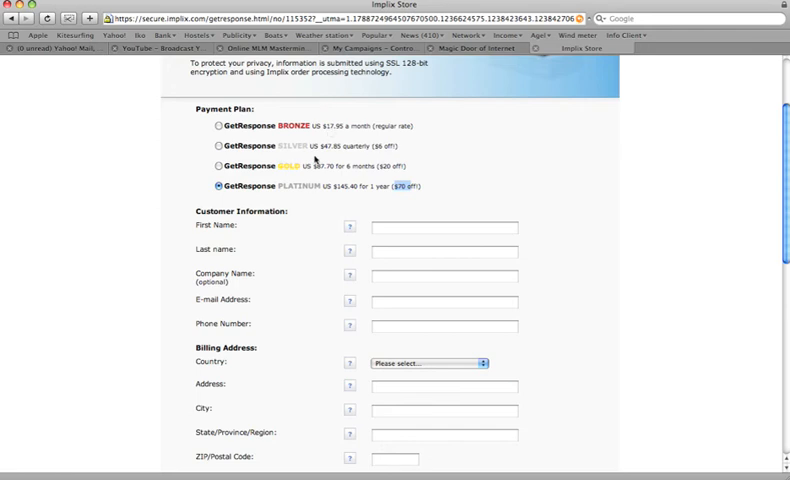
mouse_move(386, 196)
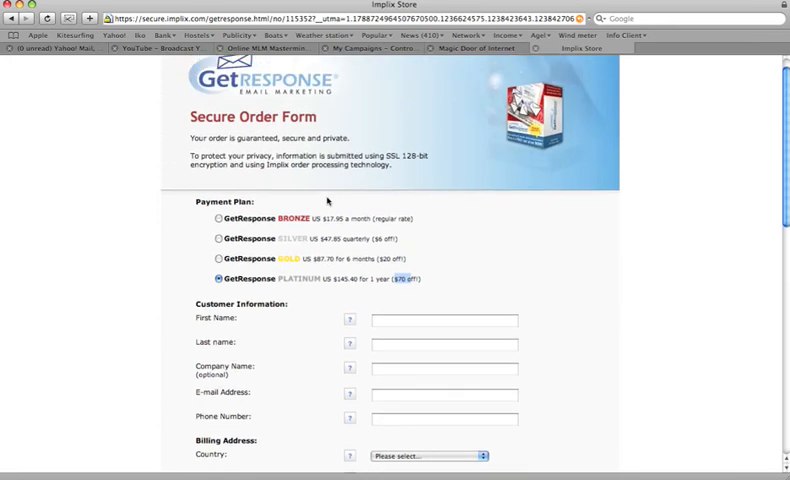
mouse_move(402, 174)
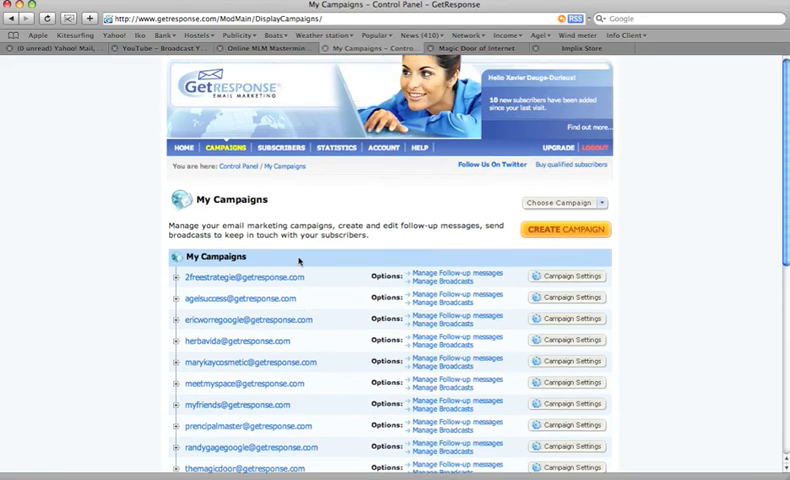
- Start creating a new campaign from the Campaigns menu
click(224, 148)
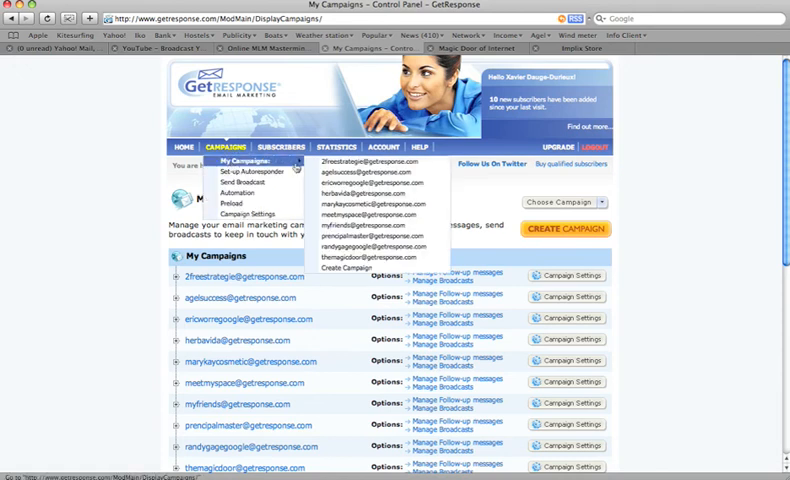
click(226, 146)
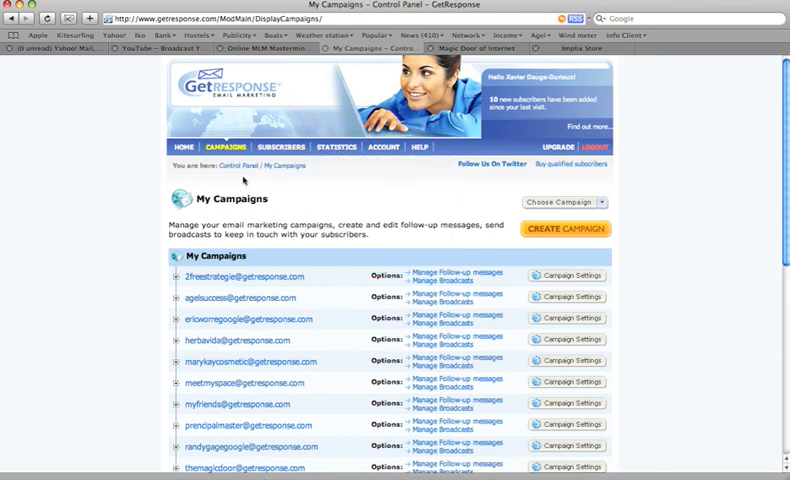
click(212, 148)
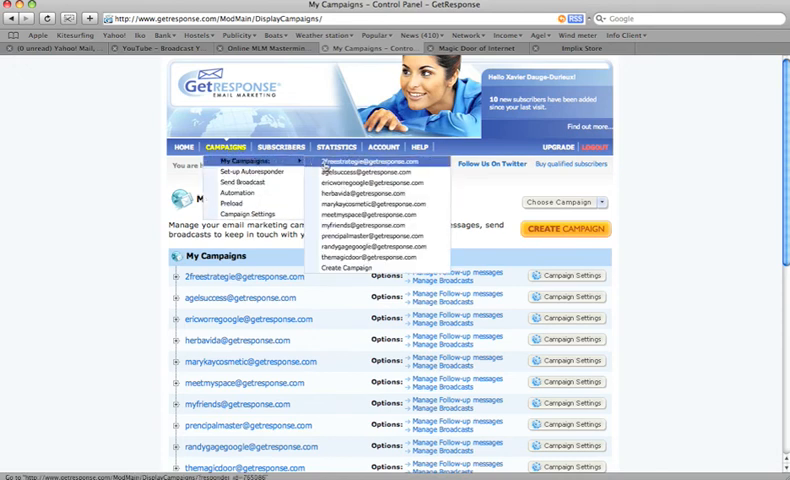
mouse_move(376, 244)
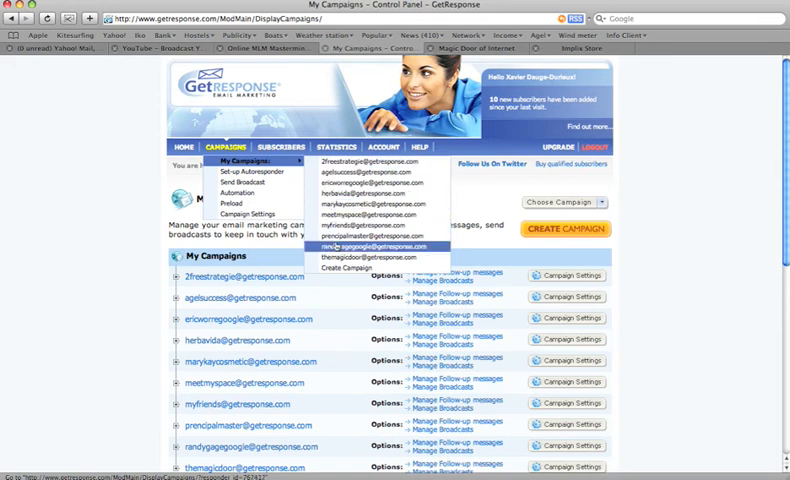
click(348, 270)
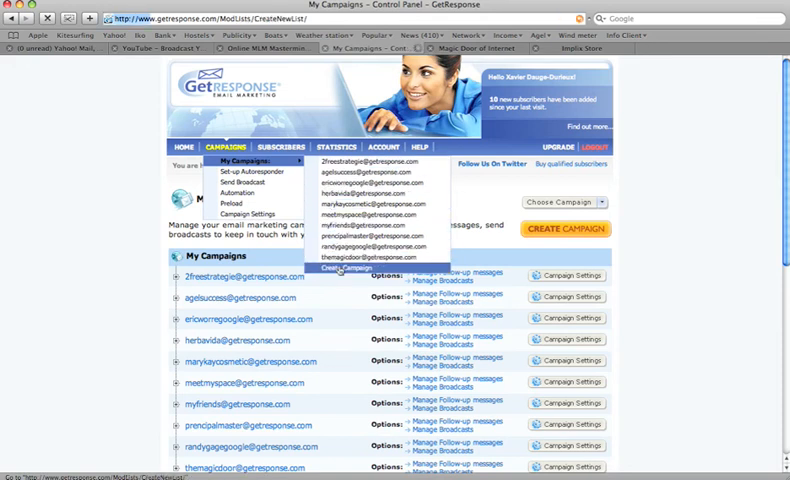
click(344, 268)
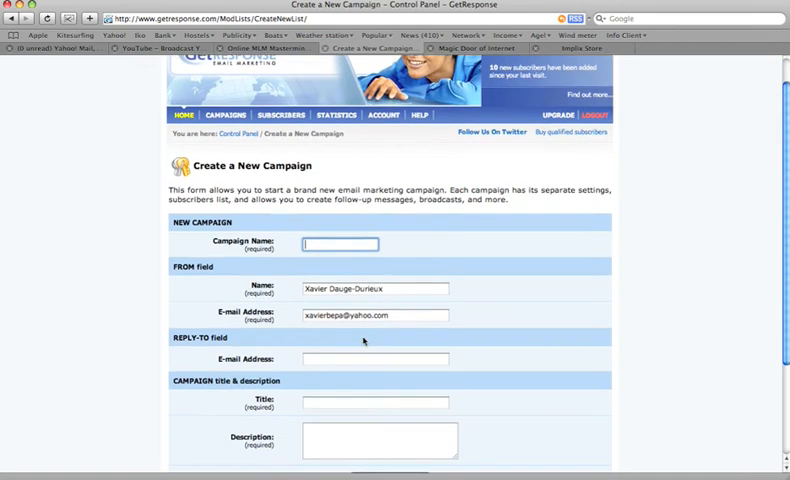
scroll(down, 3)
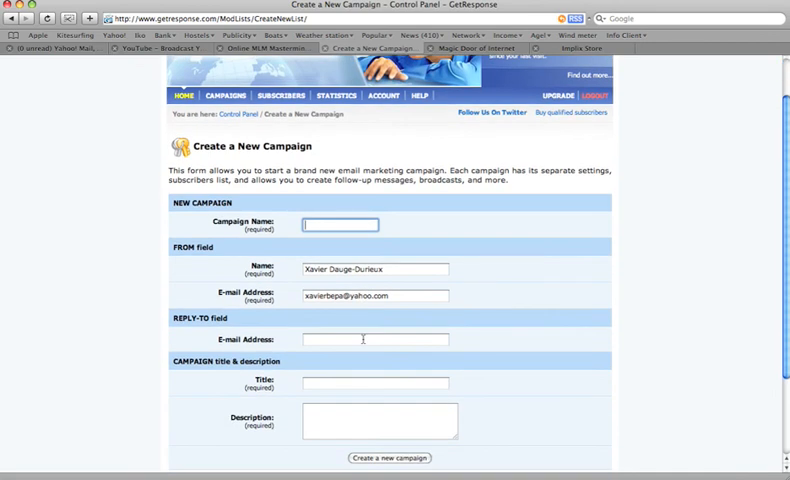
- Enter testmastermlm as the Campaign Name and move to the Title field
text(testmaster)
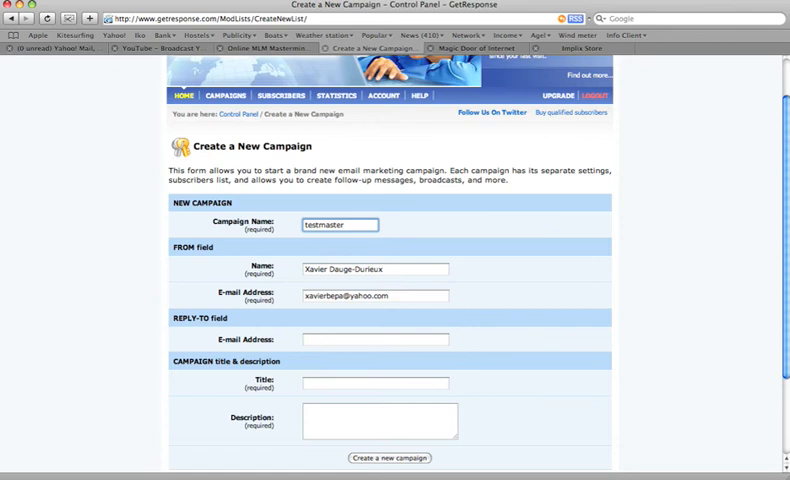
text(mm)
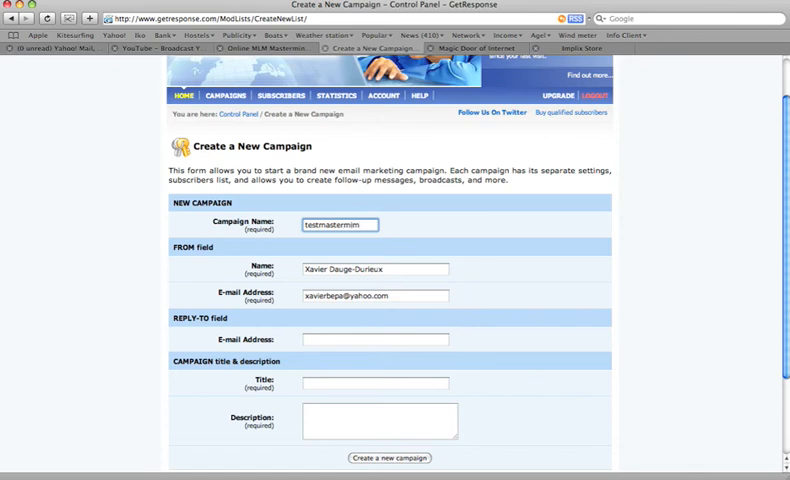
click(376, 384)
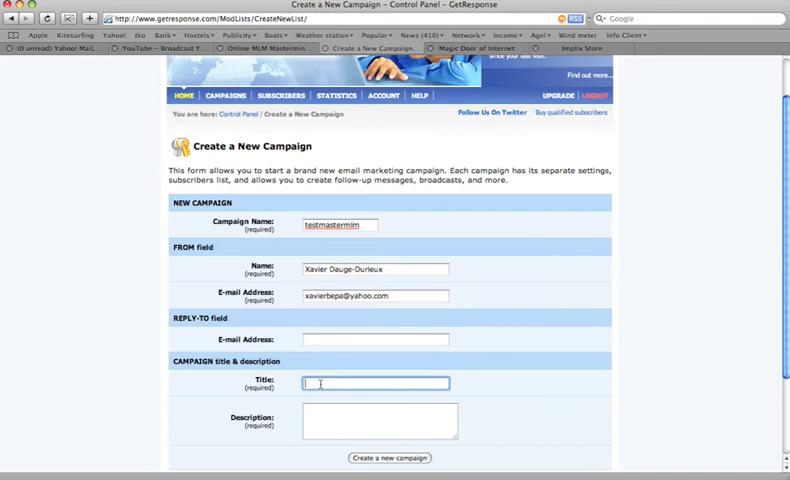
- Enter the title 'my MLM mastermind system'
text(my)
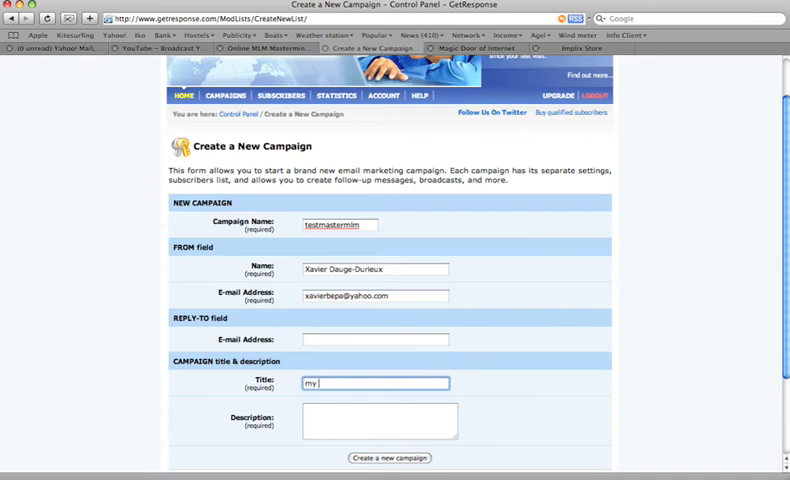
text(MLM)
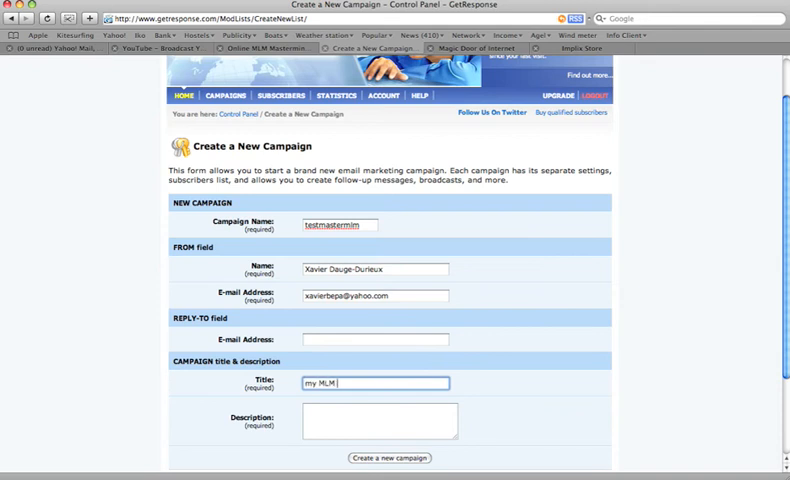
text(mastermind system)
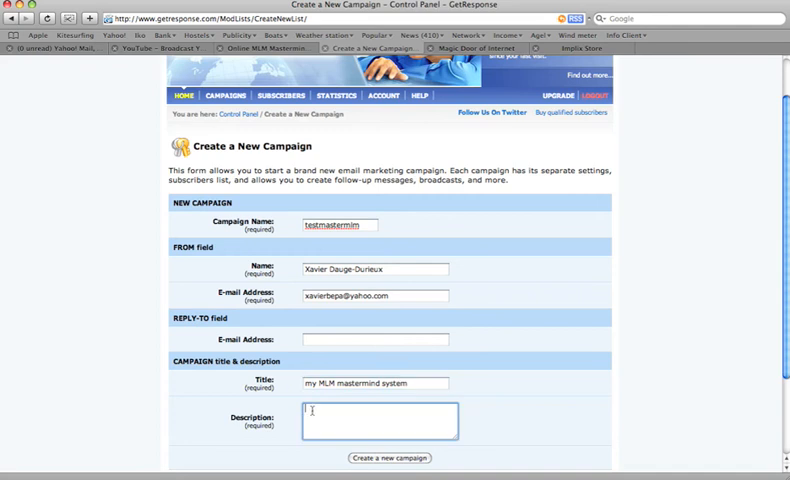
- Enter the description 'the campaign from mastermind and getresponse' and create the campaign
text(the)
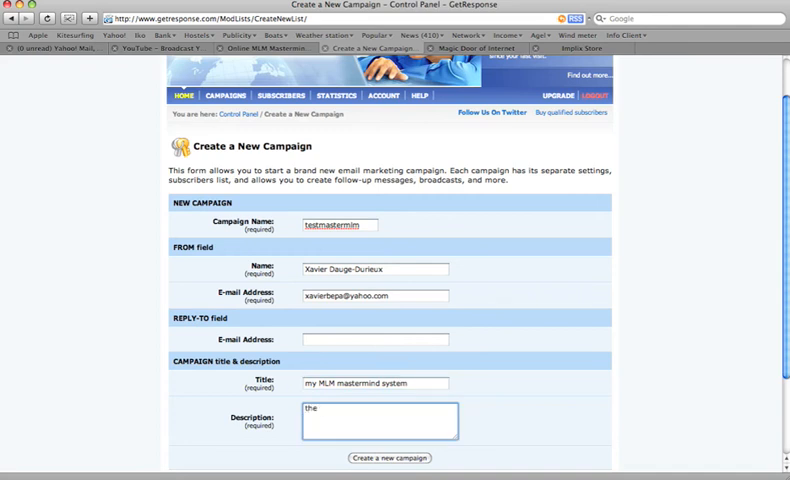
text(d)
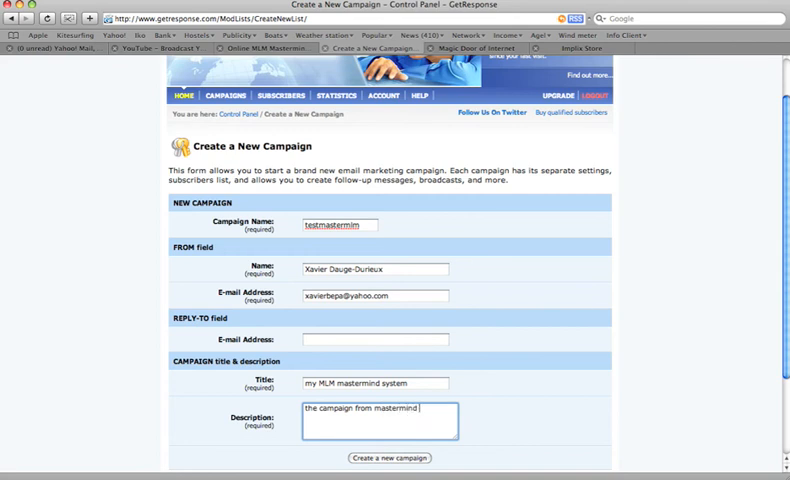
text(and getresponse)
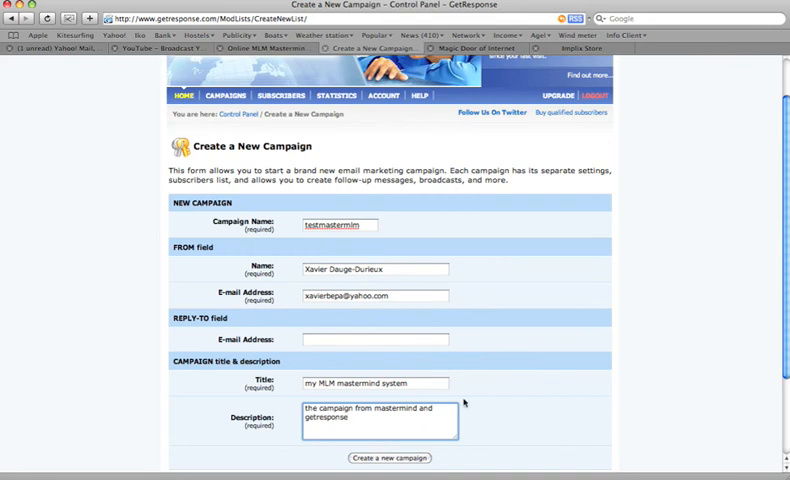
scroll(down, 3)
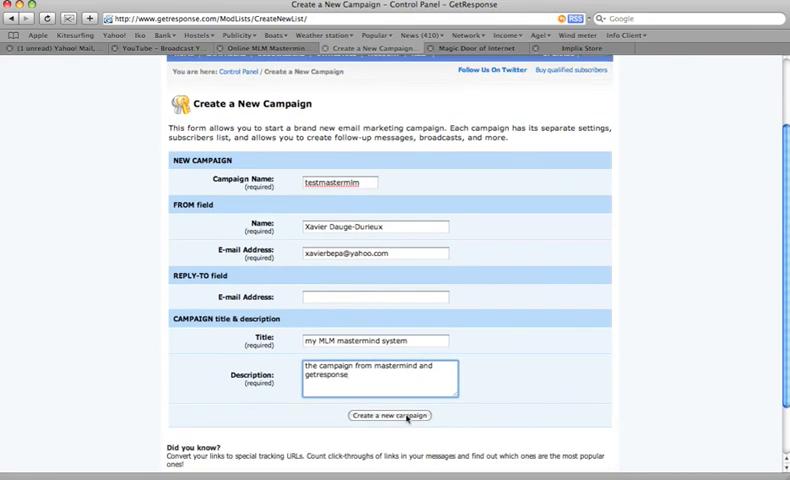
click(388, 416)
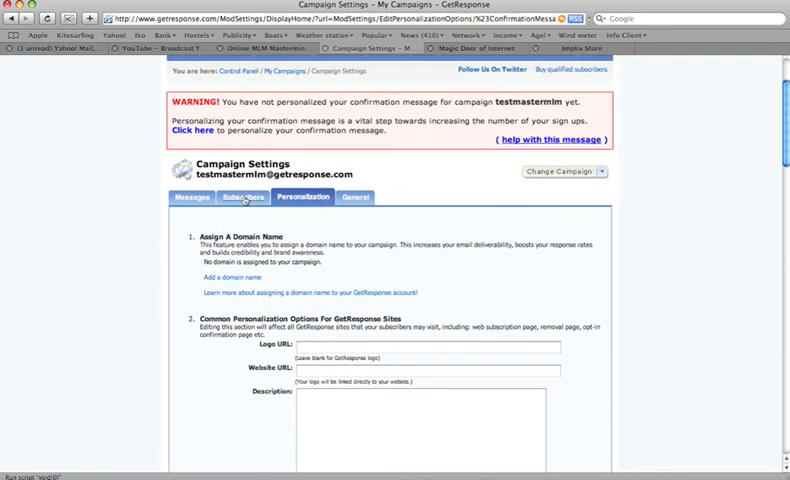
- In the Subscribers settings, uncheck confirmed opt-in for email and web subscriptions and save
click(226, 196)
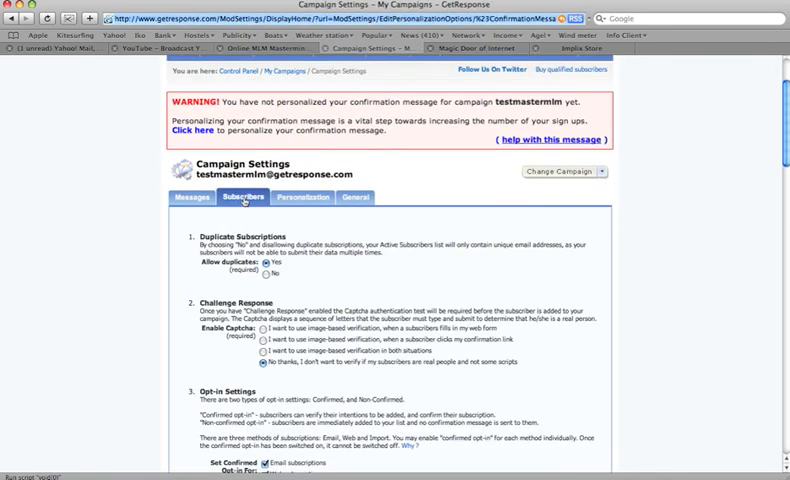
scroll(down, 3)
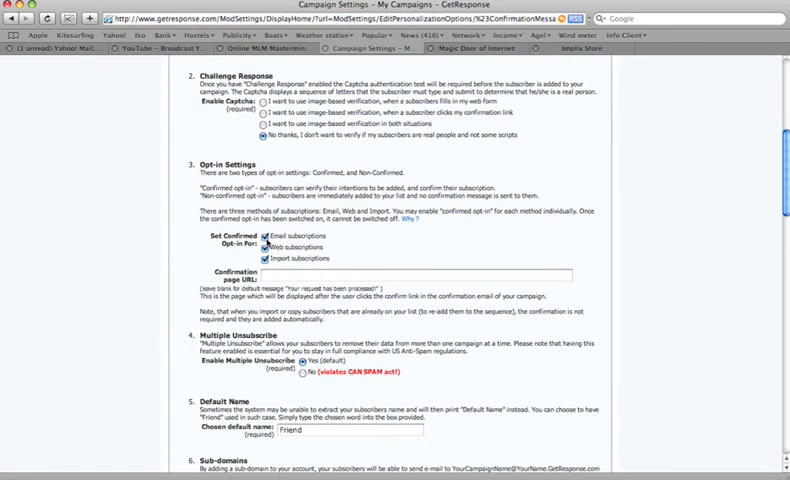
click(272, 236)
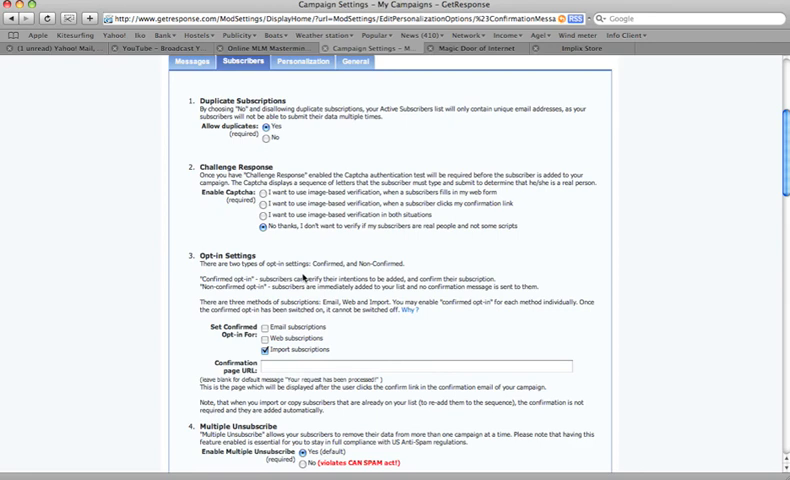
scroll(up, 3)
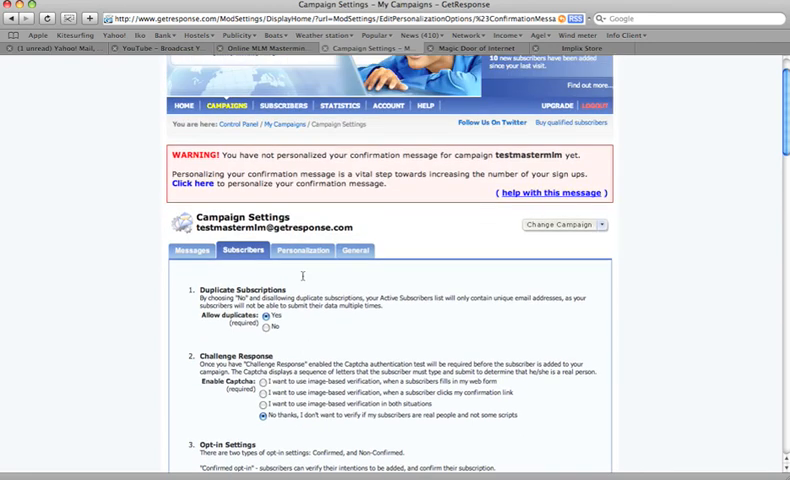
scroll(down, 3)
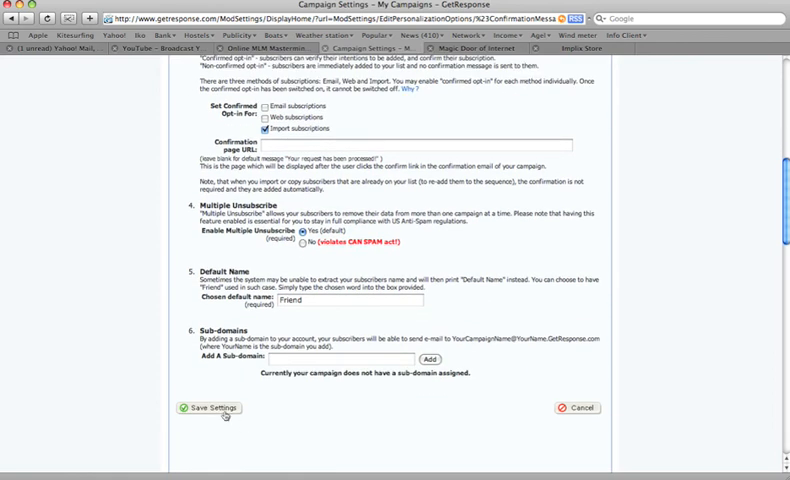
click(208, 408)
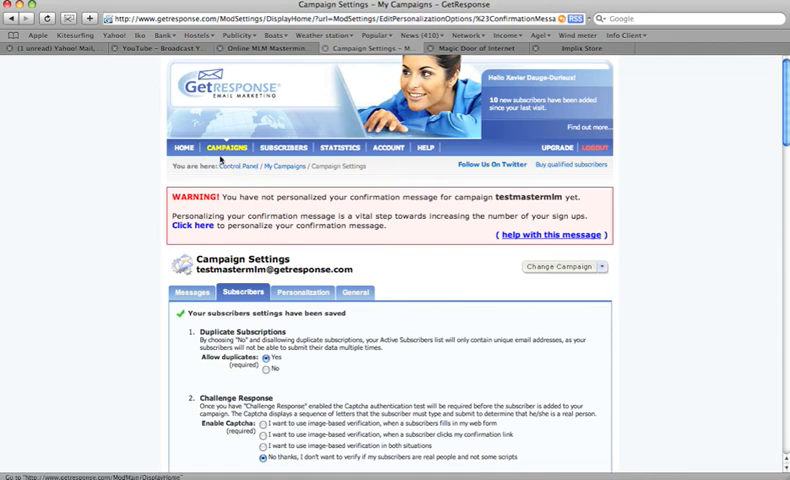
- Show My Campaigns with the new testmastermlm entry, then return to the Mastermind Funnel edit page
click(226, 148)
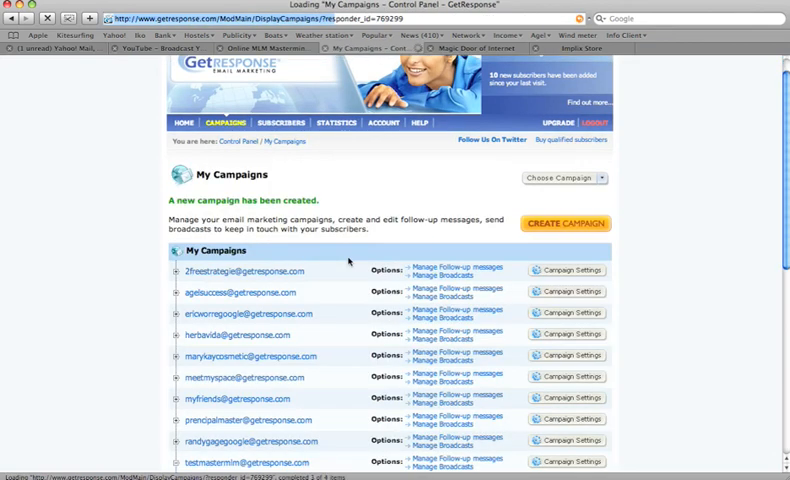
scroll(down, 3)
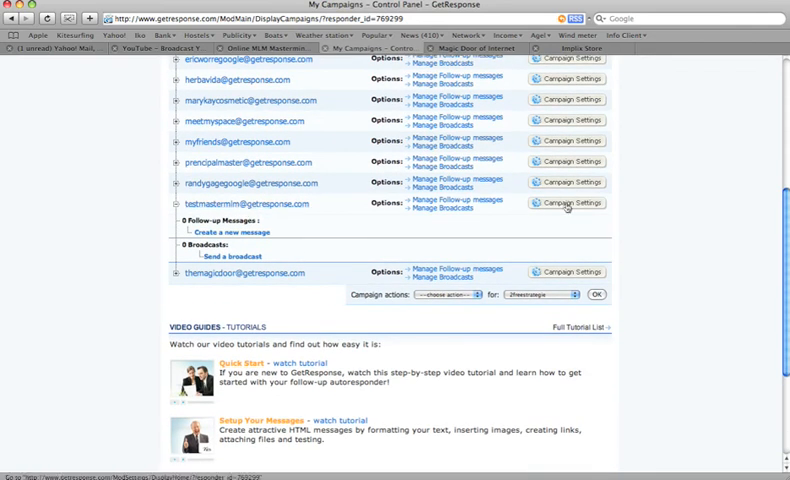
click(568, 204)
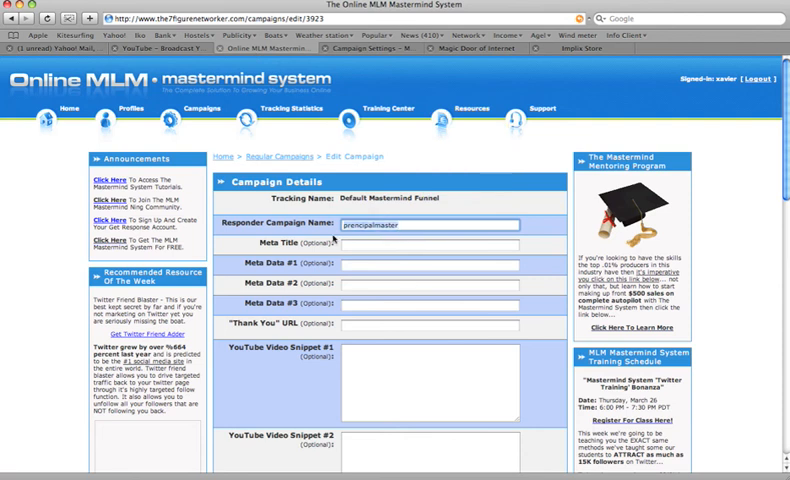
- Enter testmastermlm as the Responder Campaign Name, then switch back to GetResponse
text(testmastermlm)
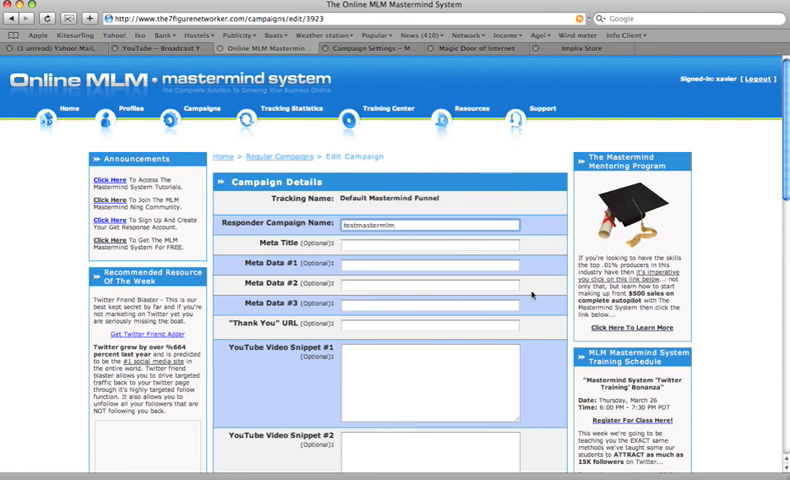
scroll(down, 3)
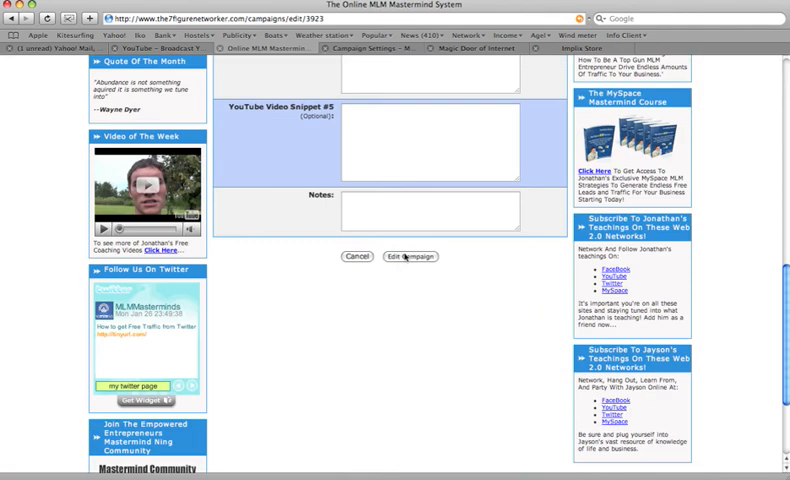
scroll(up, 3)
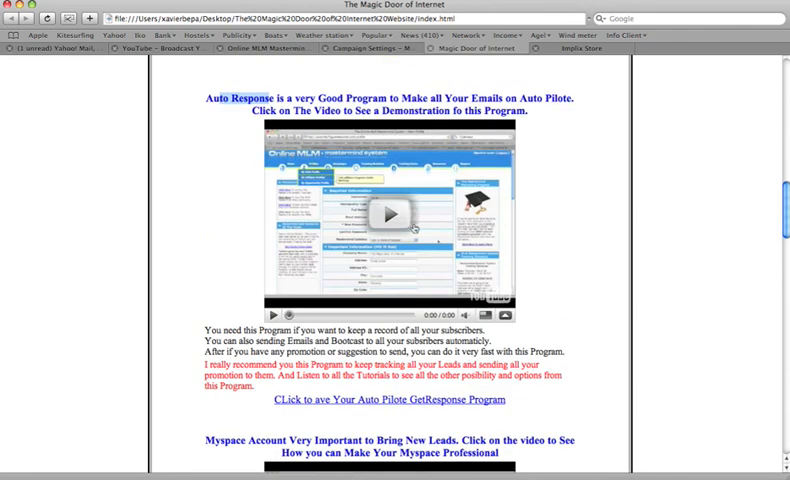
click(388, 214)
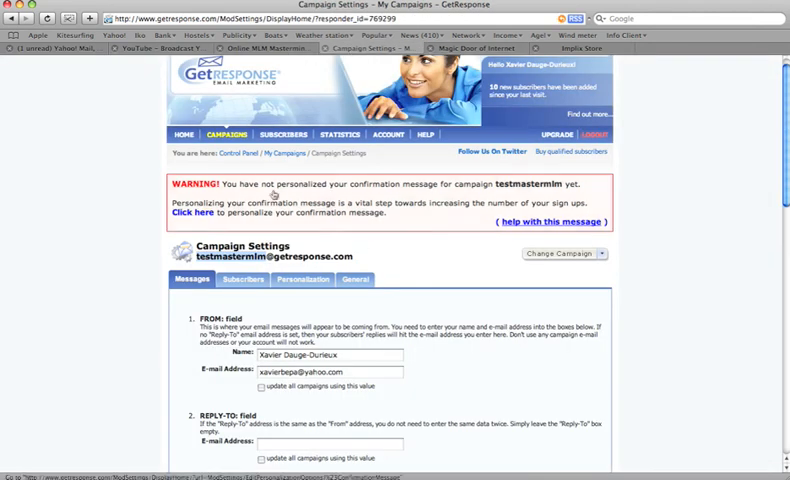
- Return to the GetResponse Control Panel home and scroll through its tutorials and tools
click(180, 134)
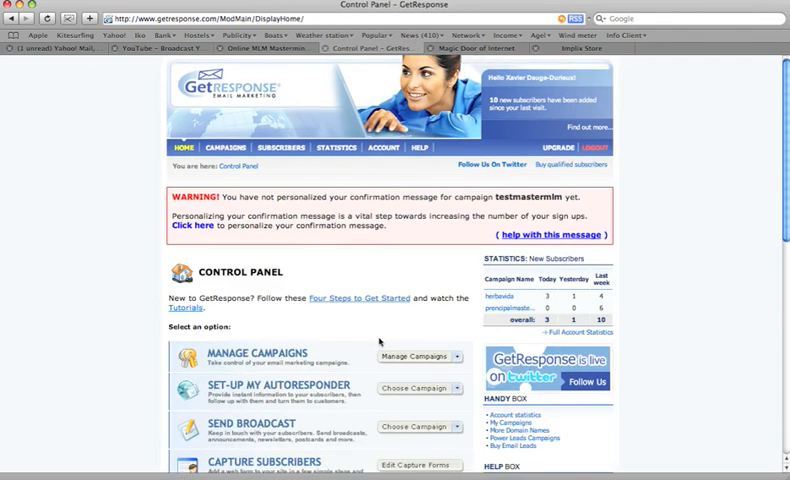
scroll(down, 3)
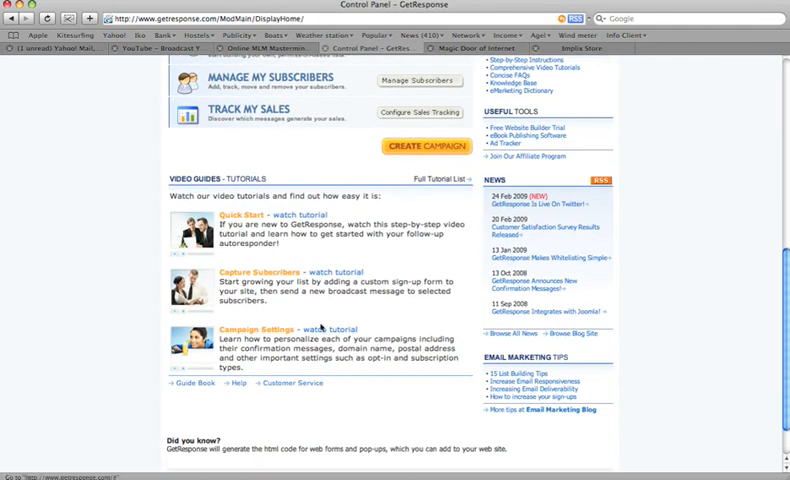
scroll(down, 3)
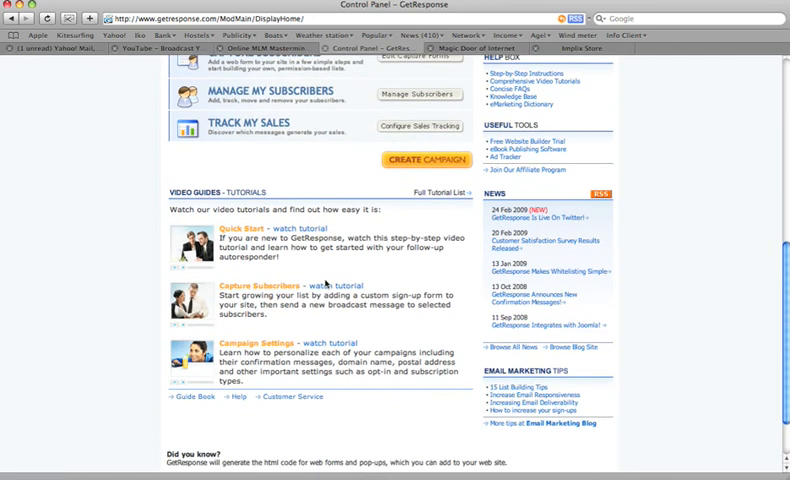